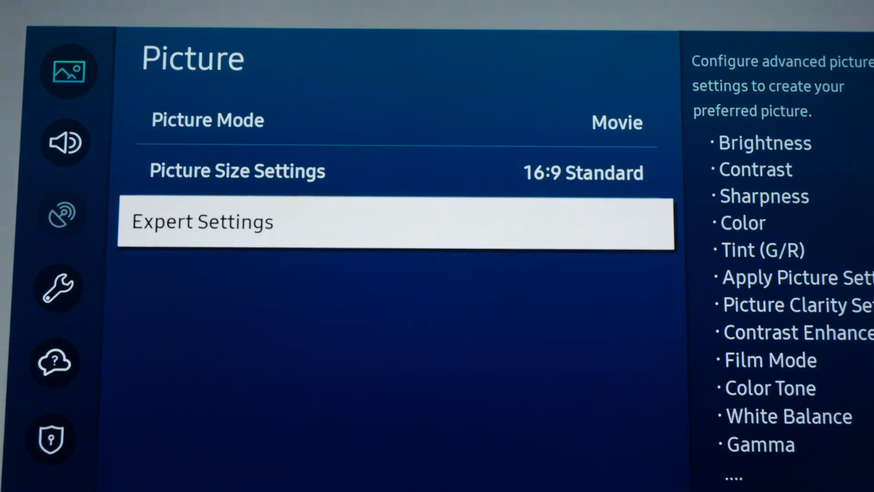
- Set Expert Settings to Brightness 18, Contrast 41, Sharpness 0, Color 25, Tint 0
left_click(202, 221)
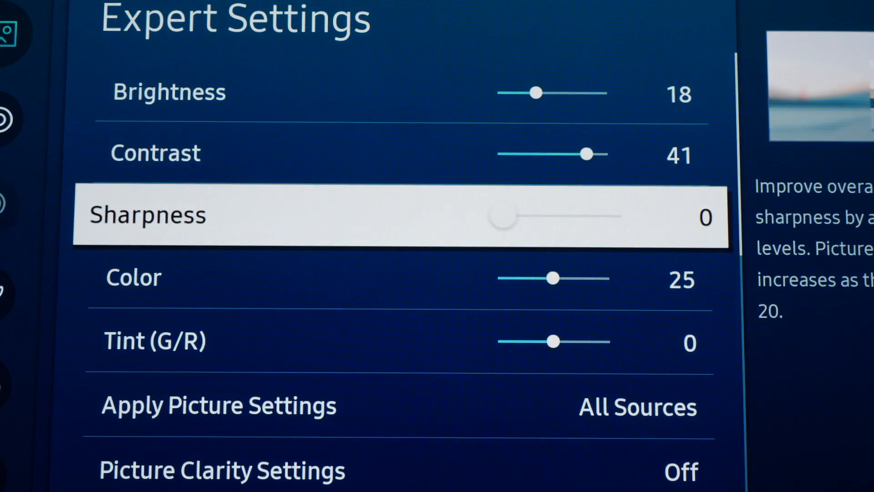
key("Down")
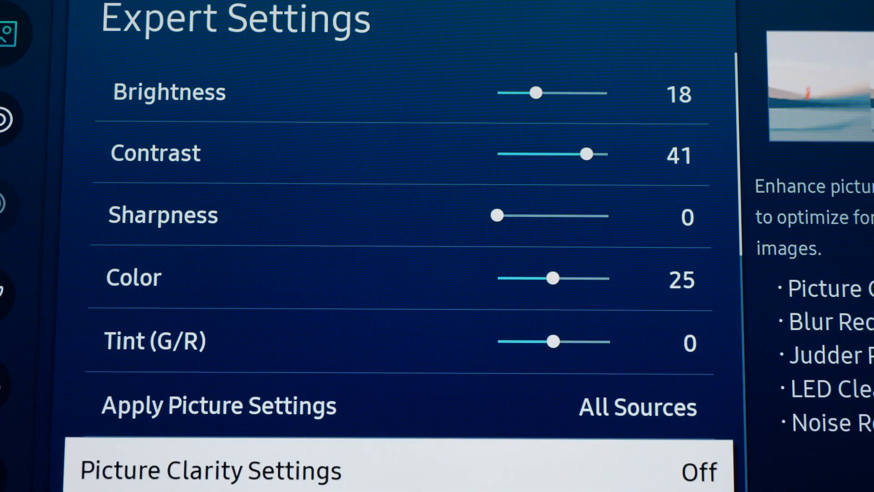
- In custom Color Space, set Red to Red 44, Green 70, Blue 50 and highlight Green next
scroll("down", 3)
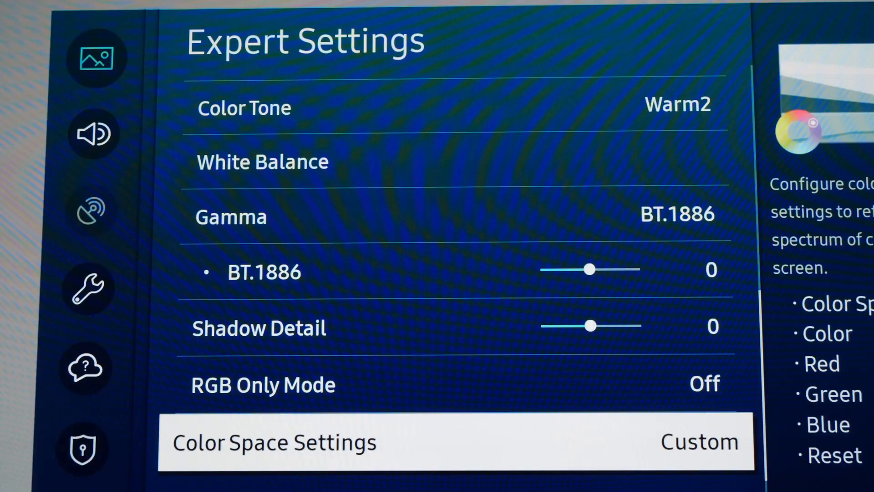
scroll("down", 3)
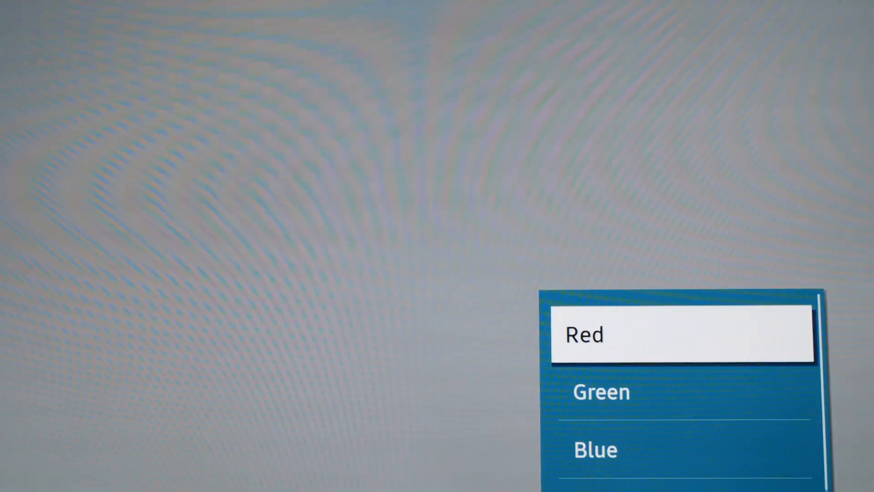
left_click(583, 334)
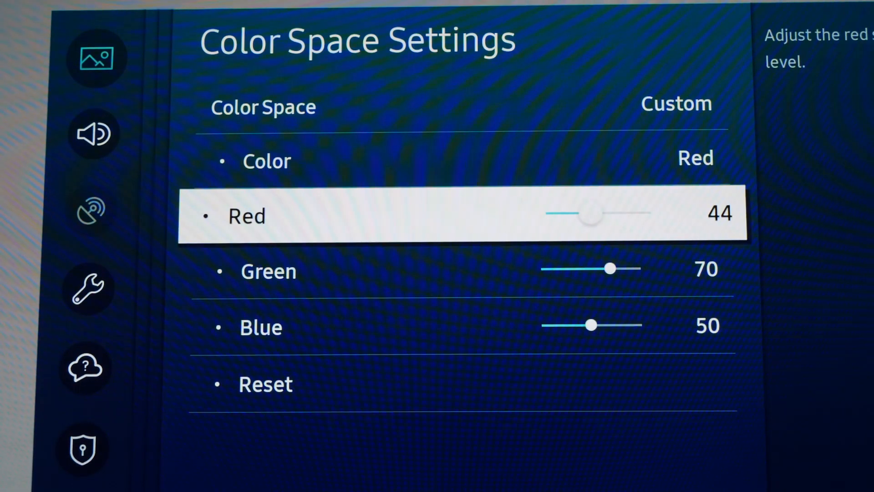
key("Down")
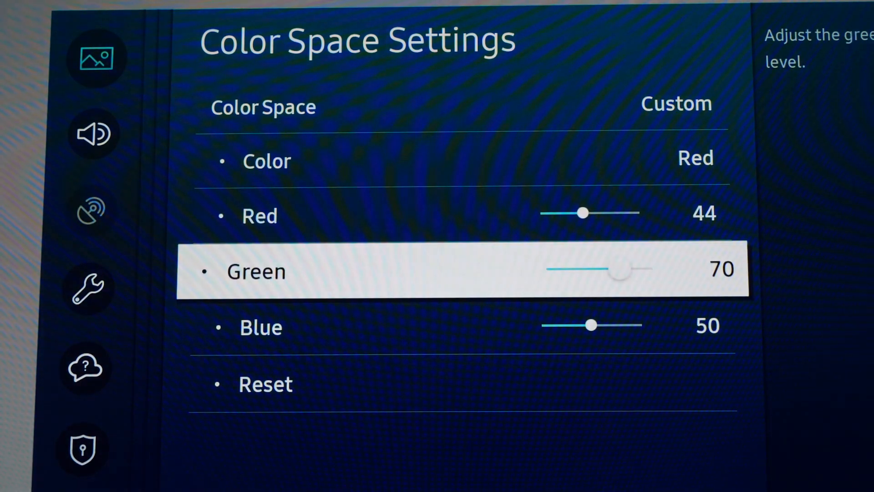
key("Up")
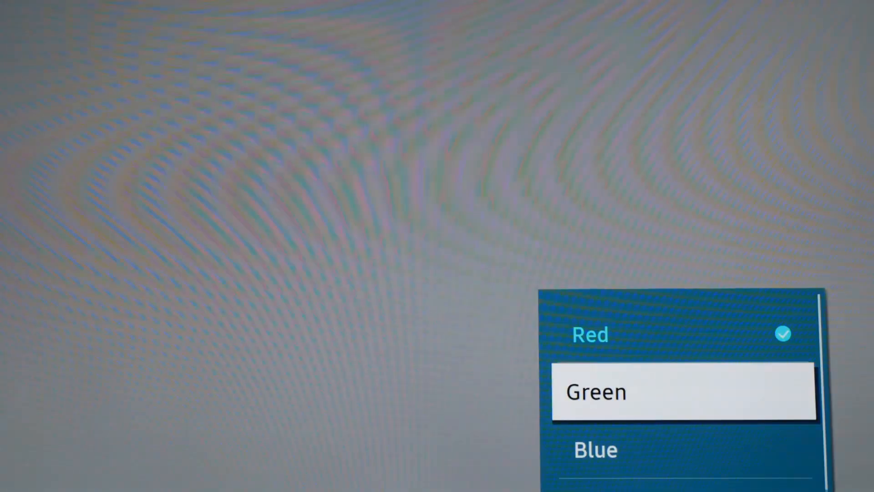
- Set custom Green to Red 77, Green 46, Blue 58 and return to the Color row
left_click(594, 392)
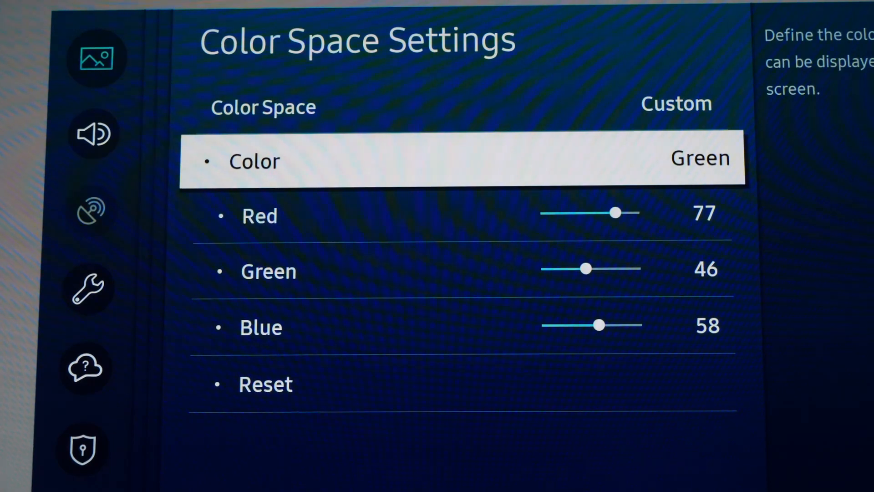
key("Down")
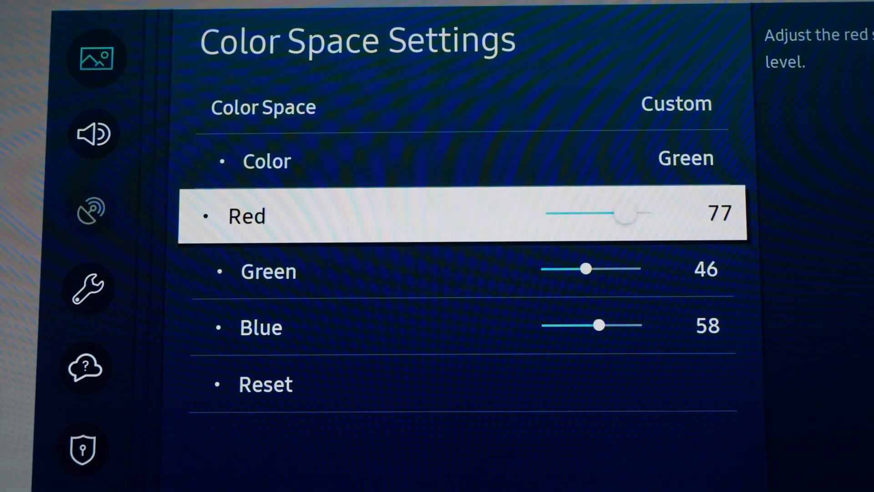
key("down")
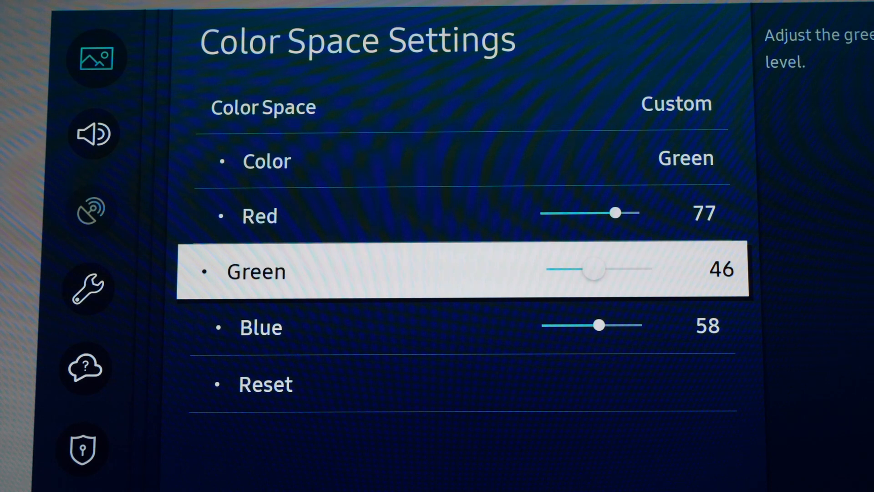
key("Down")
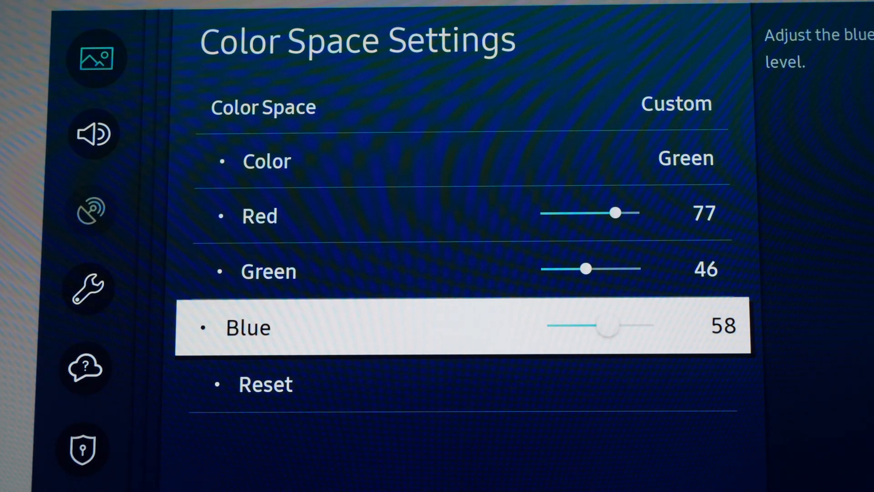
key("down")
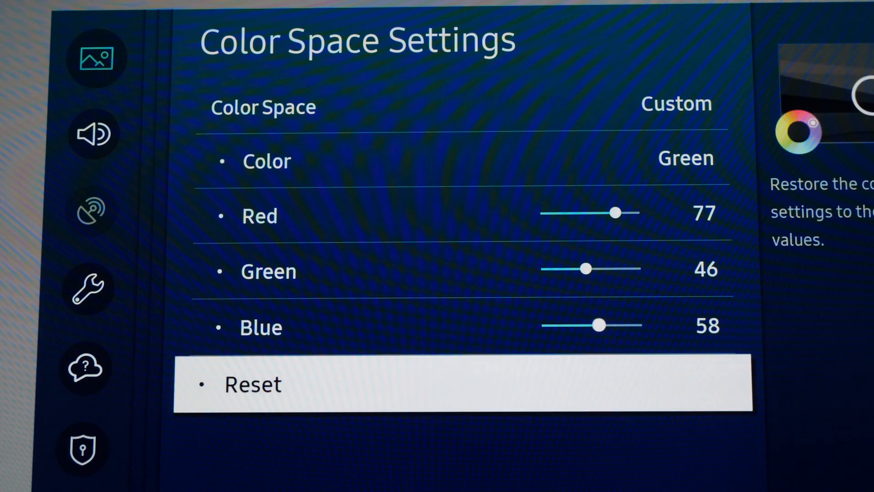
key("up")
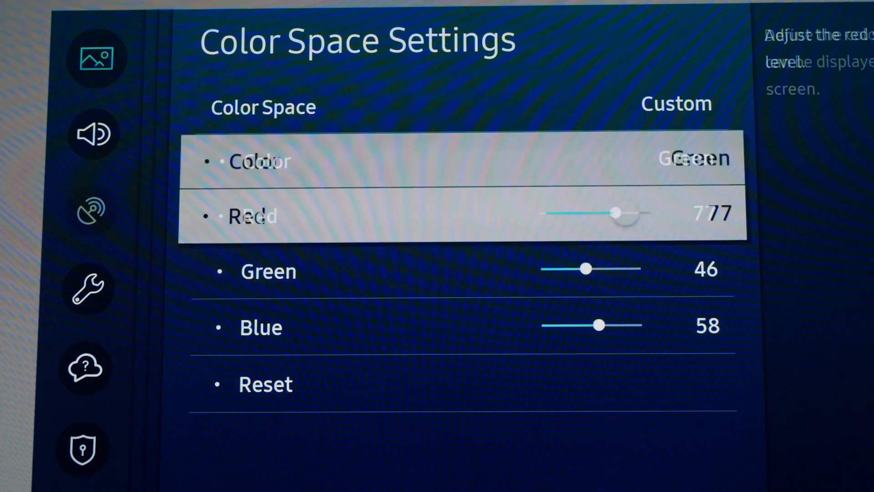
- Set custom Blue to R44 G60 B17 and Yellow to R53 G44 B56, then select Cyan
left_click(259, 162)
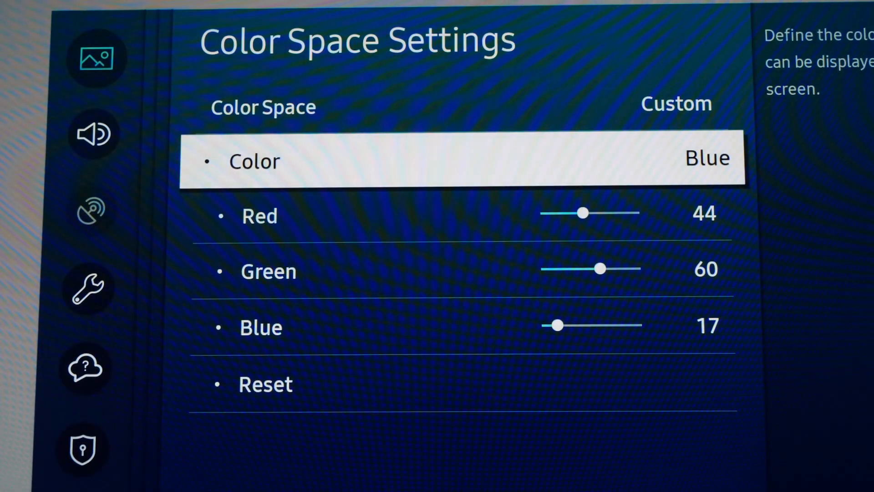
key("Down")
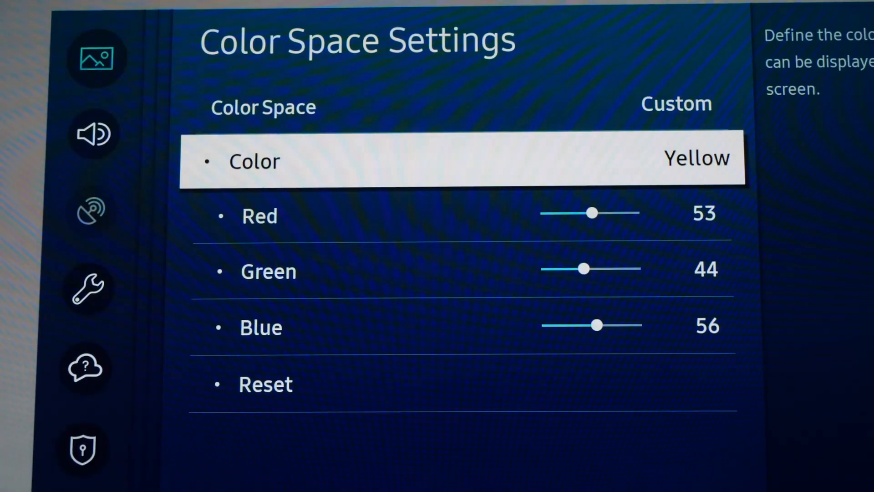
key("Down")
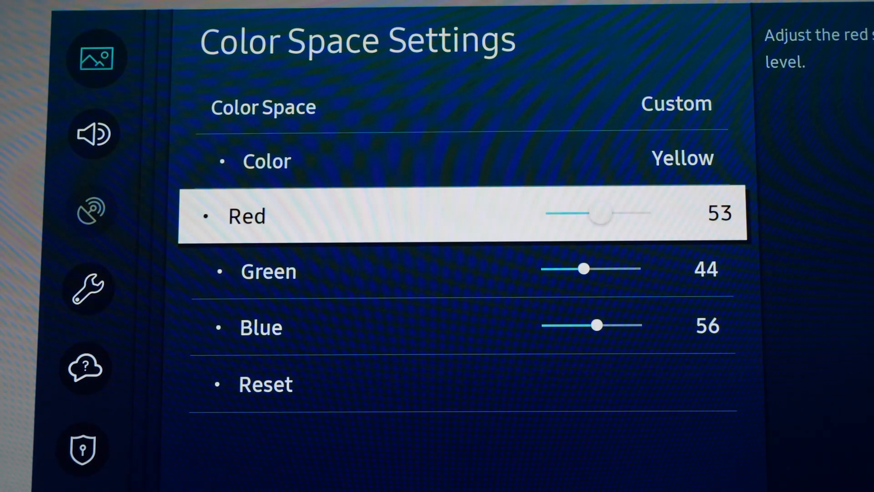
key("Down")
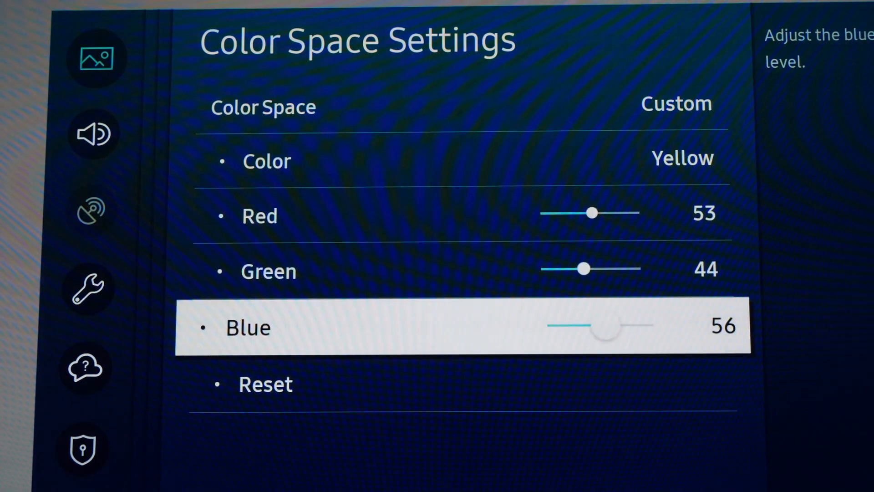
key("Up")
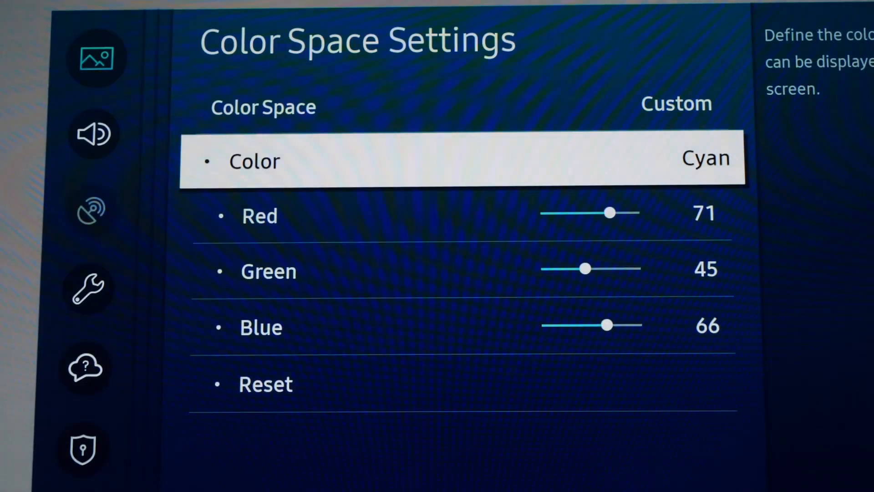
- Set Cyan to R71 G45 B66 and Magenta to R32 G74 B60, returning to Expert Settings
key("Down")
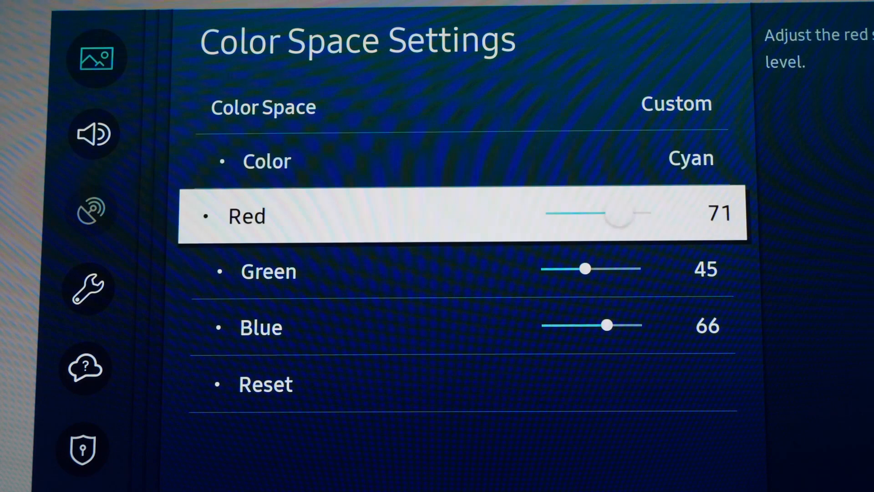
key("Down")
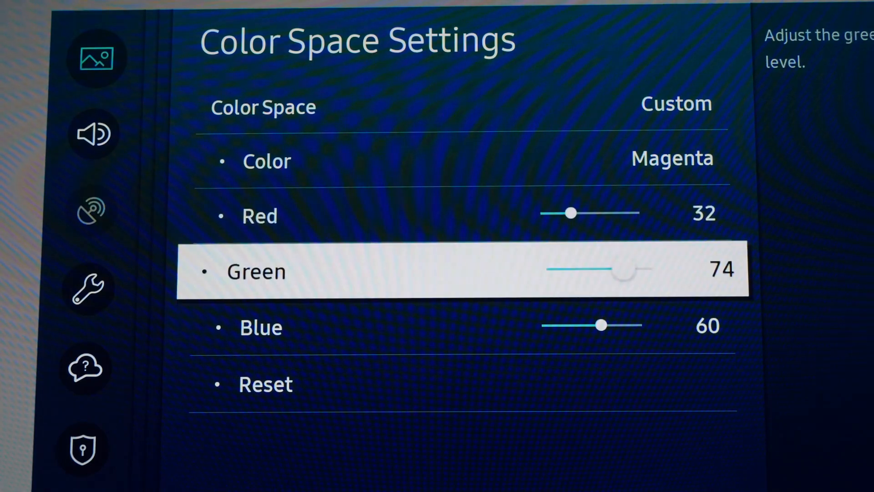
key("Down")
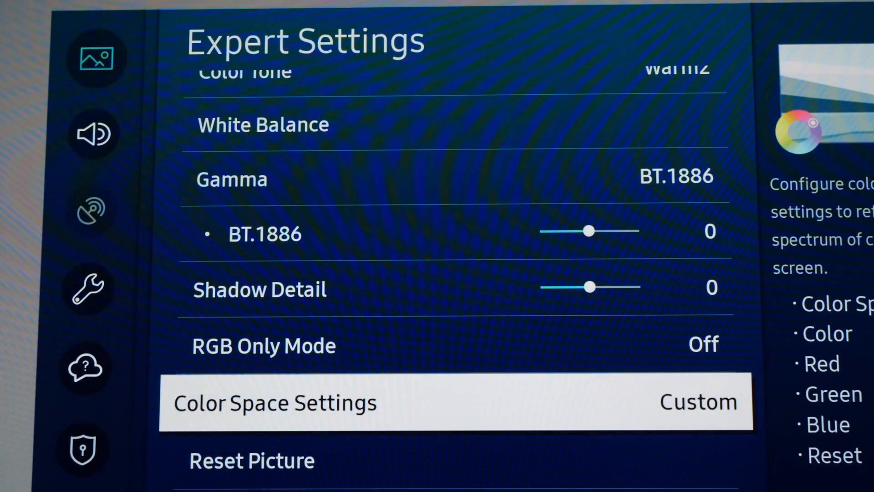
- Navigate to White Balance and enter the 2 Point adjustments
key("Up")
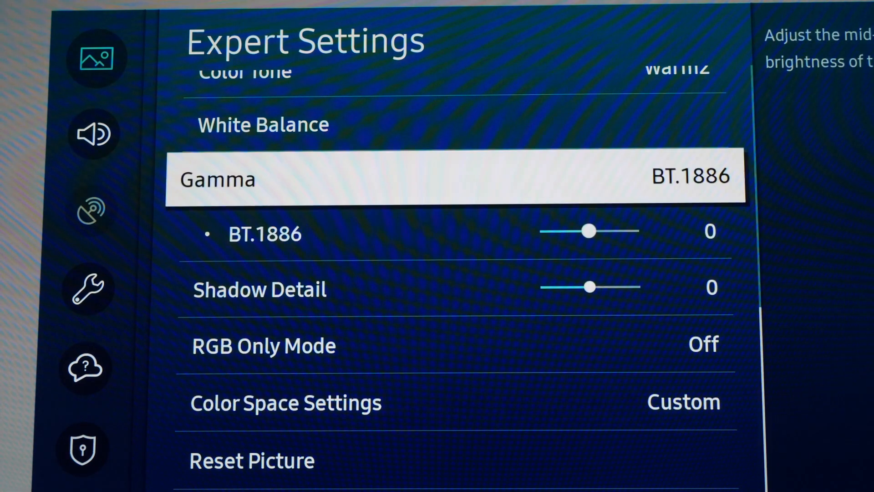
key("Up")
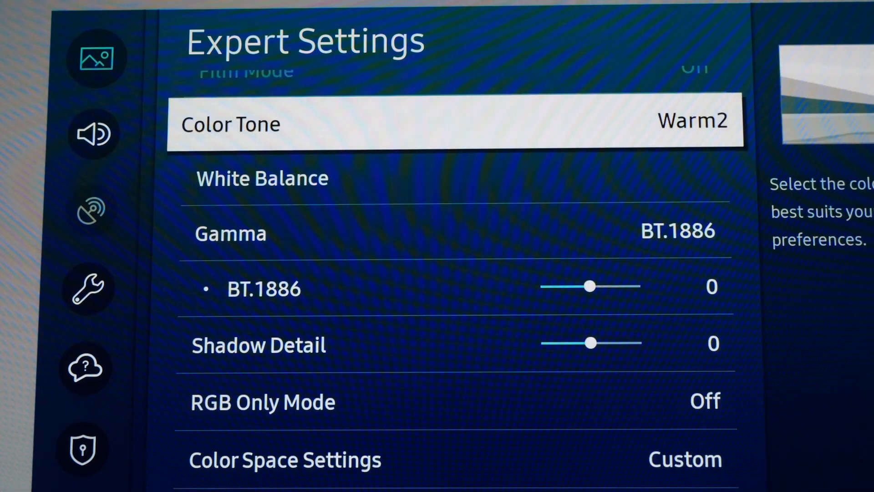
left_click(261, 178)
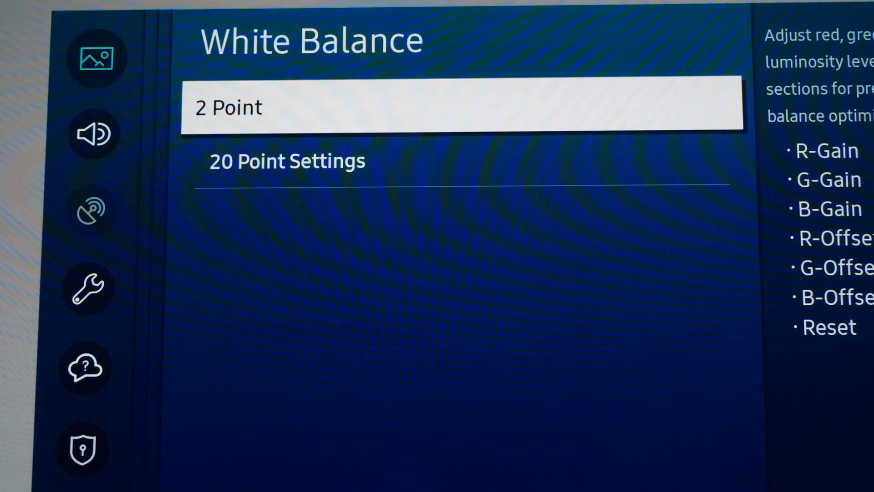
left_click(229, 108)
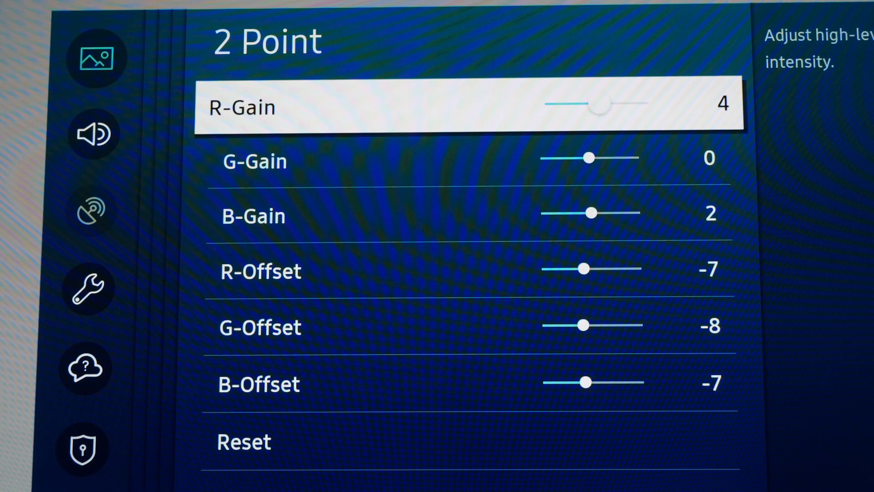
- Set 2 Point gains R 4, G 0, B 2 and offsets -7, -8, -7
key("Down")
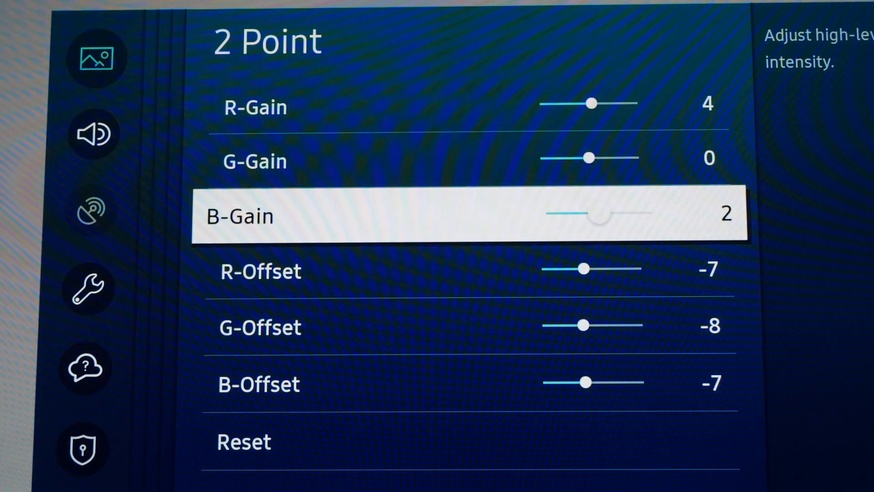
key("Down")
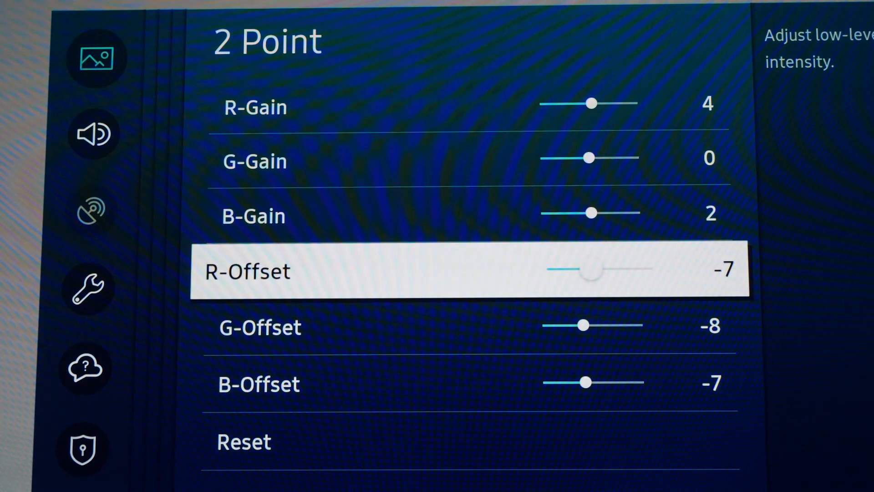
key("Down")
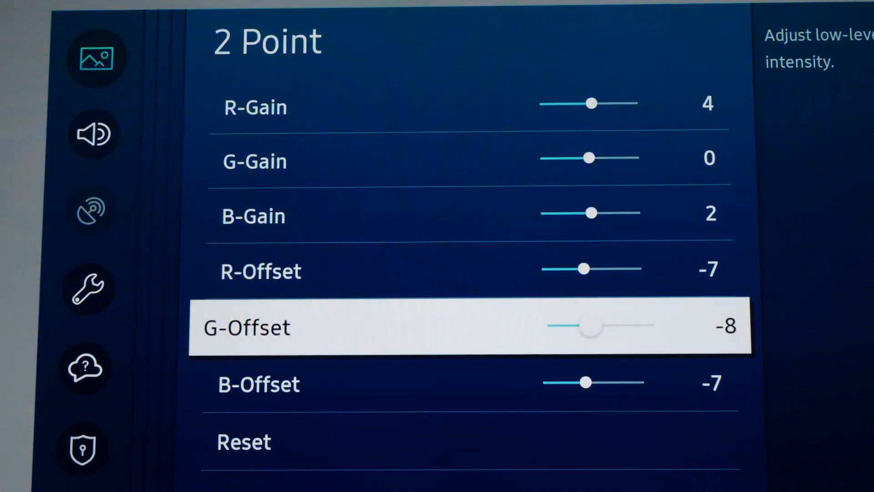
key("Down")
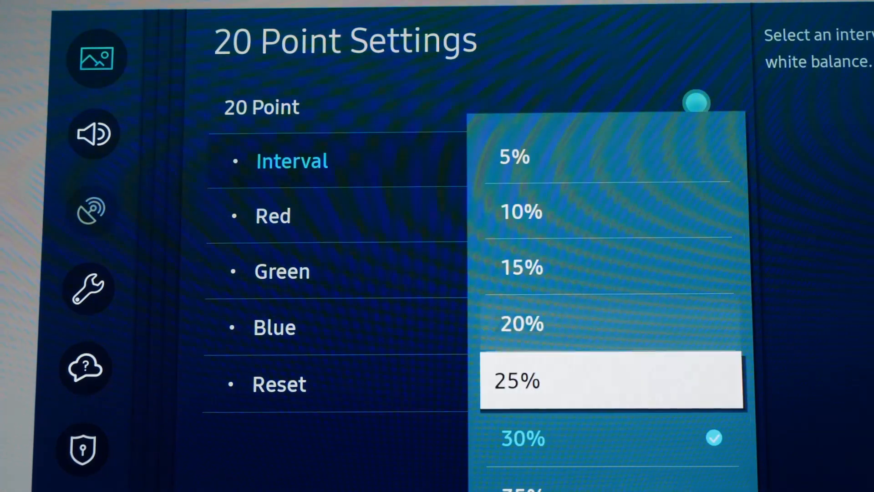
- Set the 10% interval to Red -6, Blue -10 and the 15% interval to Blue -12
left_click(513, 158)
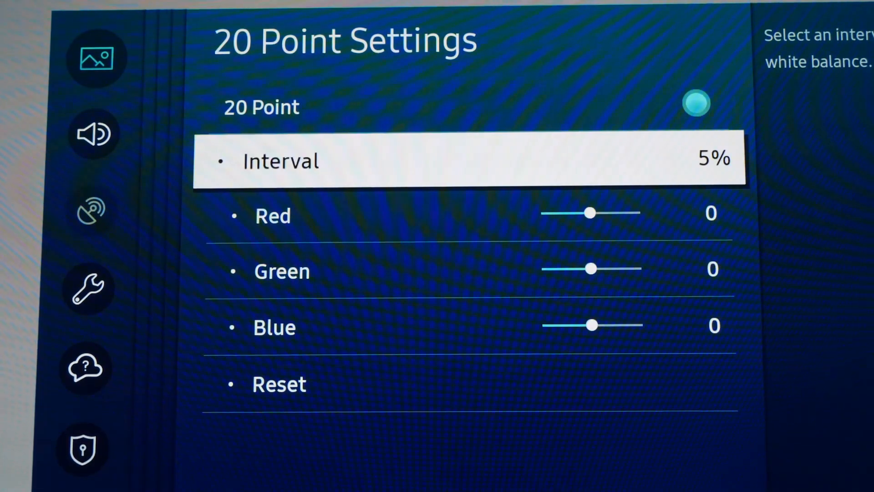
key("down")
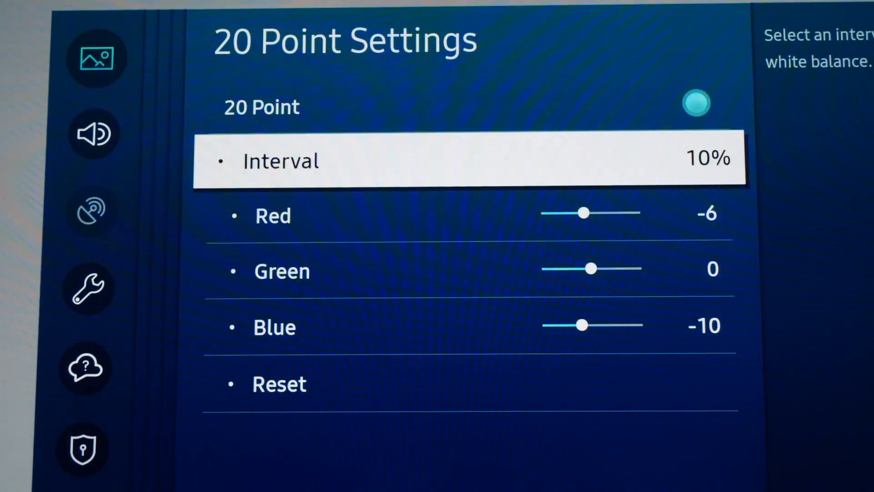
key("Down")
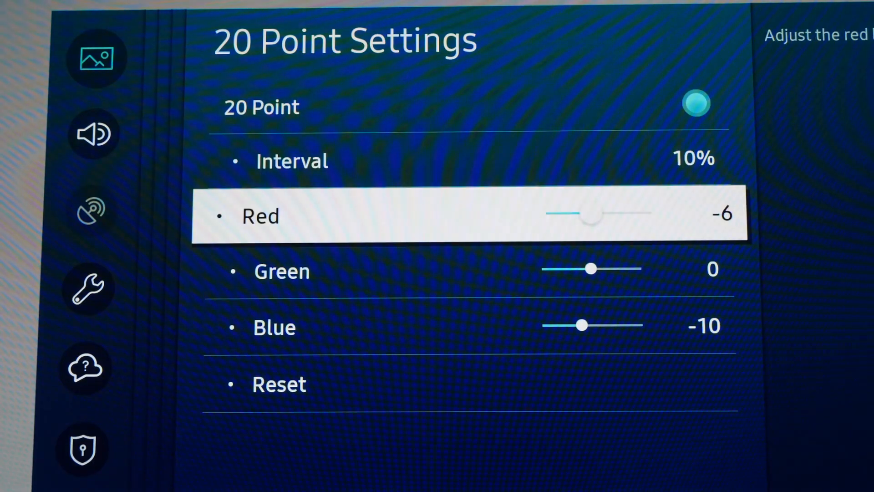
key("Down")
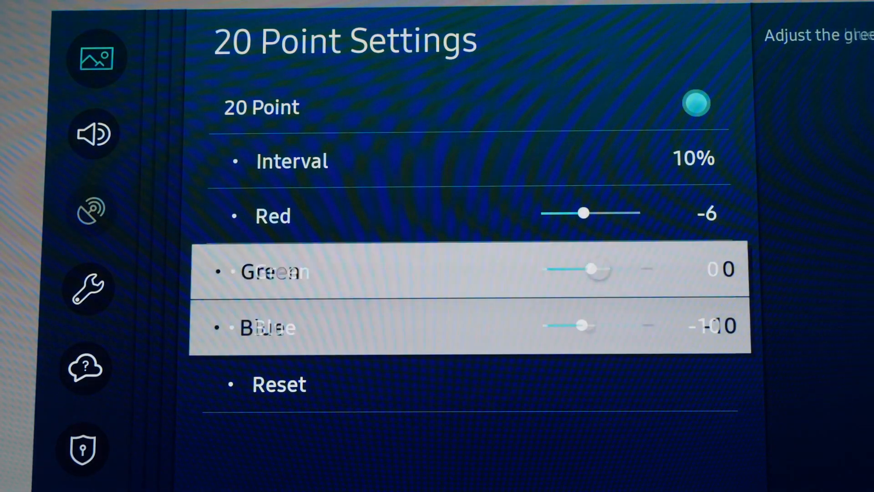
key("Up")
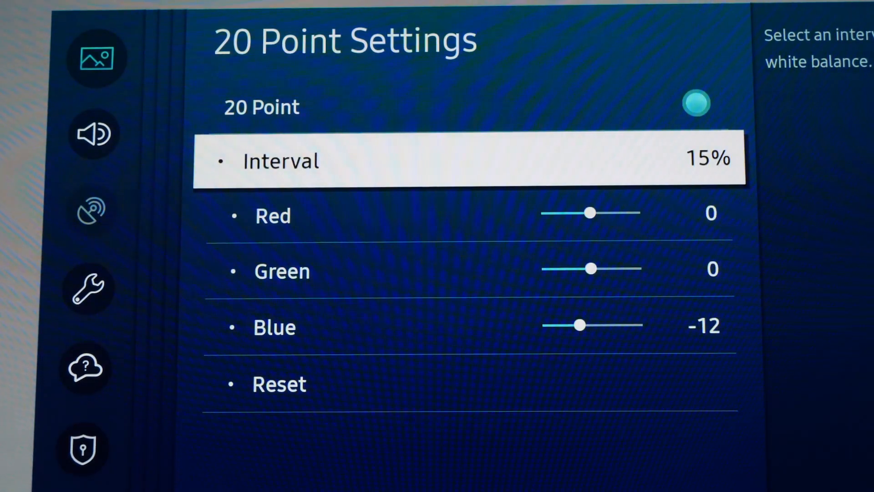
key("Down")
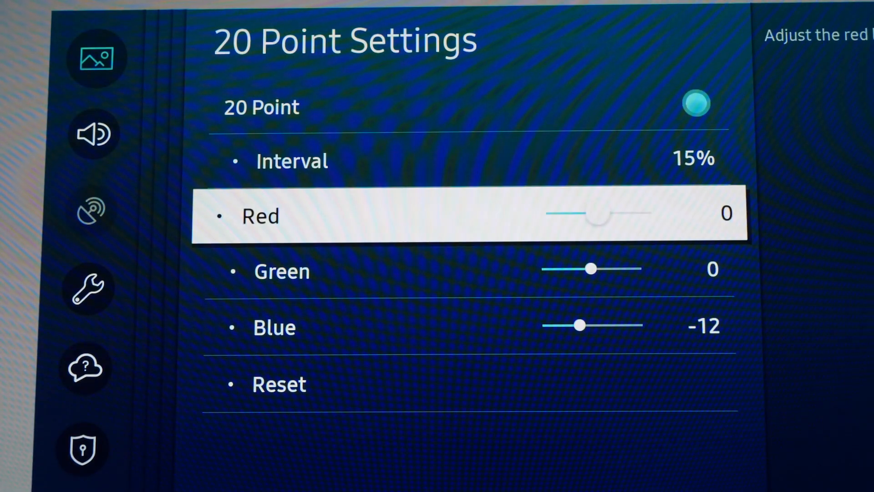
key("Down")
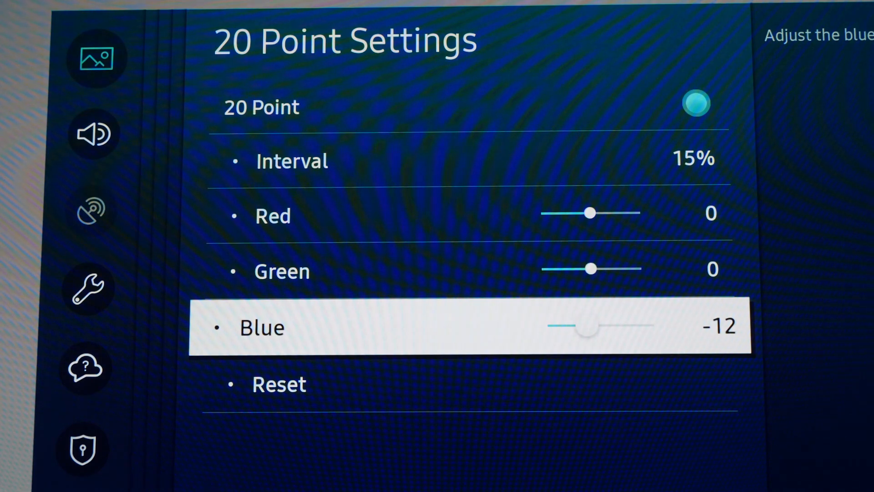
- Set the 20% interval to Blue -9 and advance to 30%
left_click(292, 161)
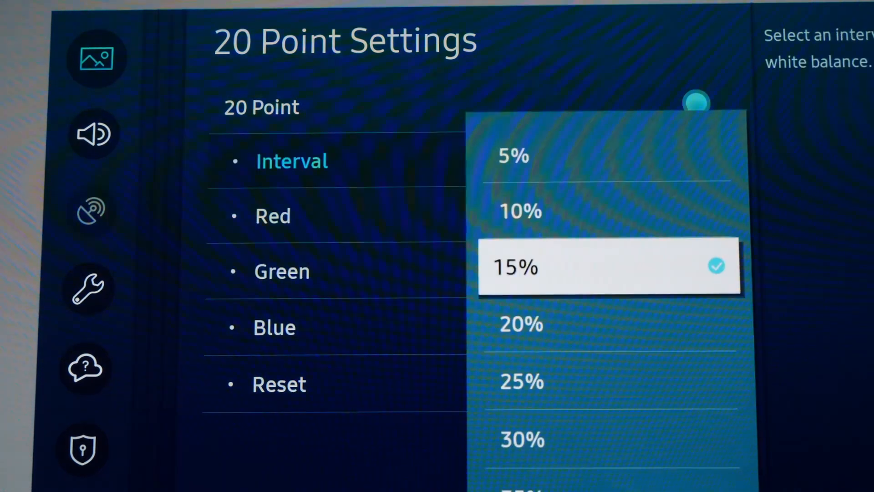
left_click(521, 324)
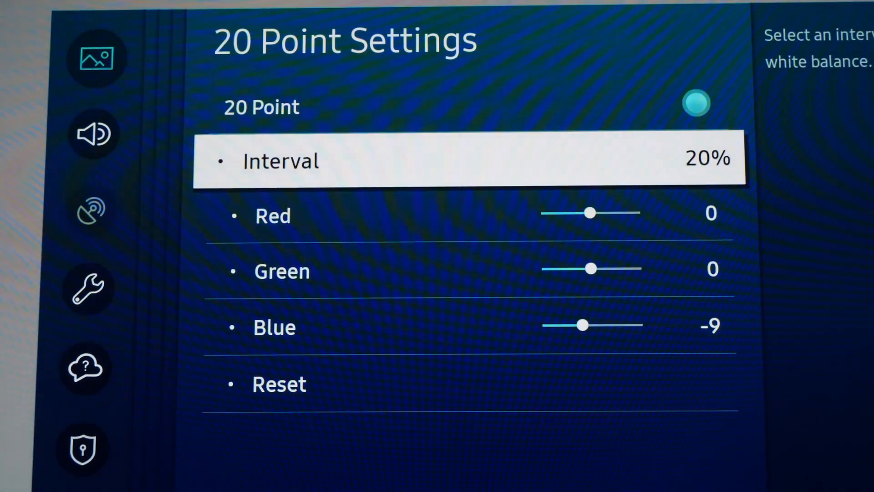
key("Down")
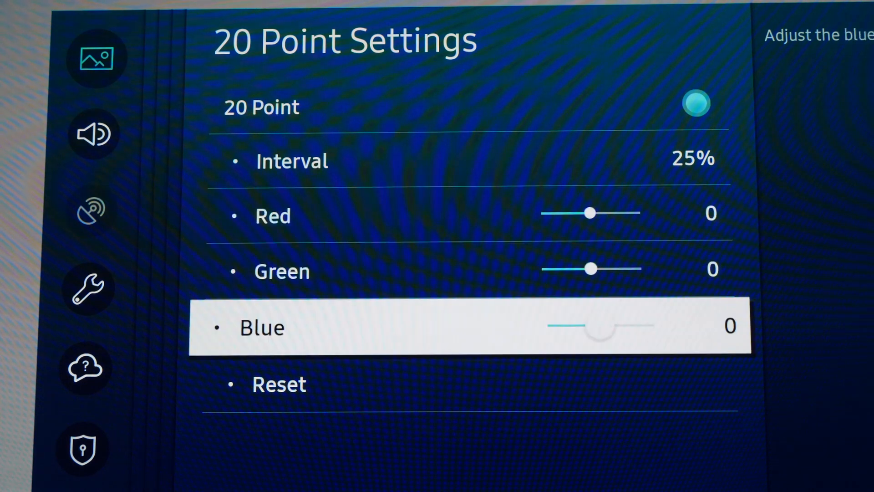
left_click(292, 162)
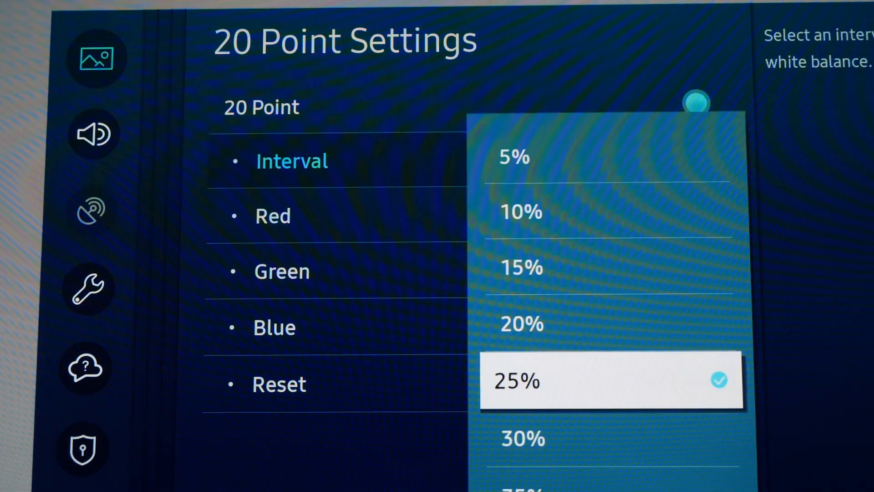
left_click(521, 439)
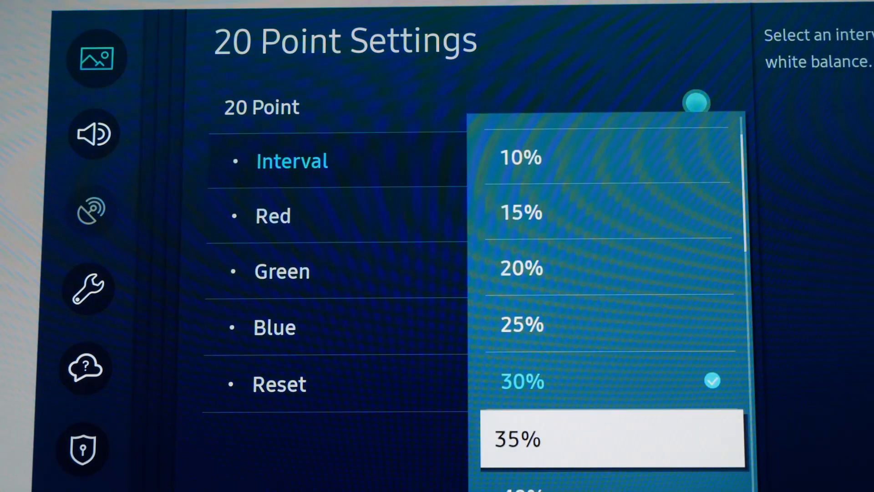
- Step through the 35%, 40% and 45% intervals, leaving Red, Green and Blue at 0
left_click(516, 438)
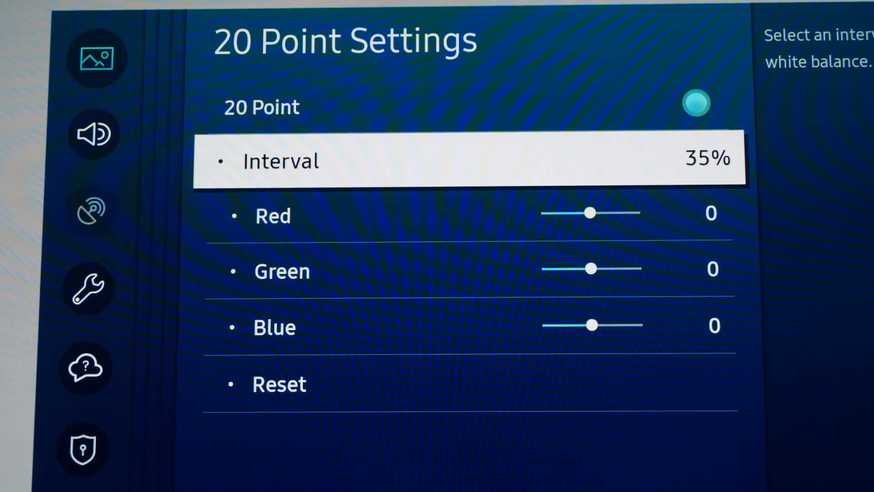
key("Down")
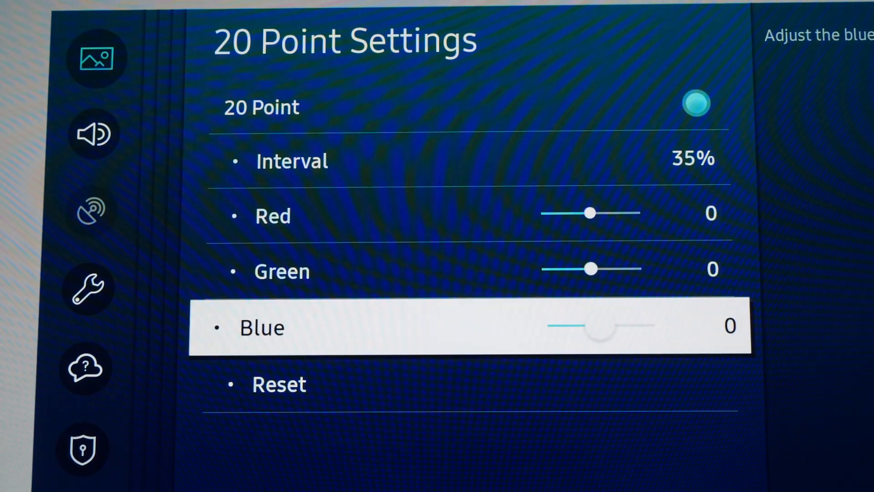
left_click(292, 161)
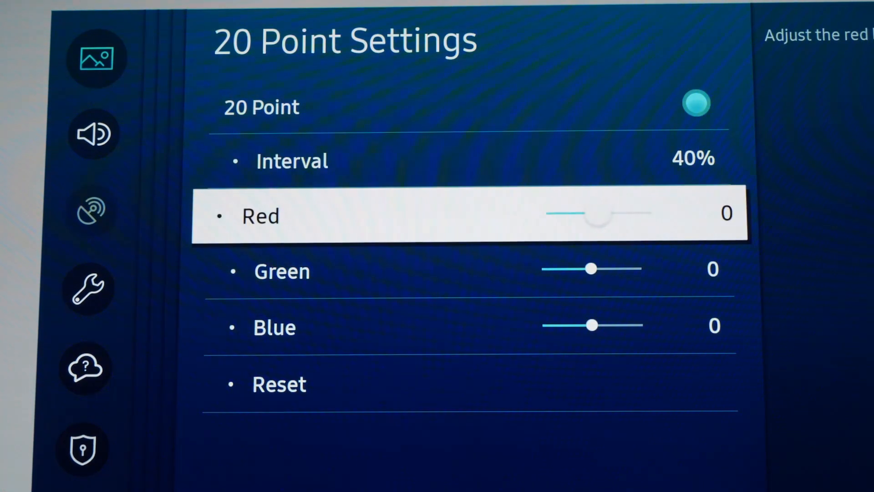
key("Down")
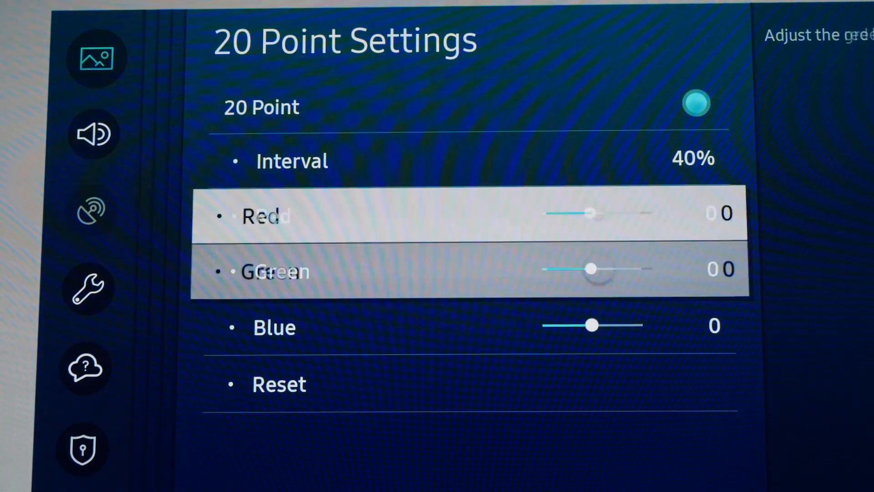
left_click(292, 160)
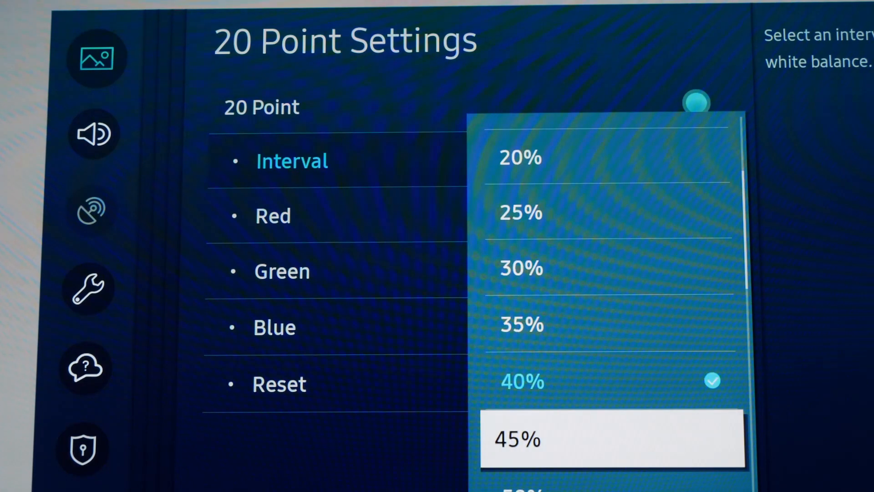
left_click(515, 439)
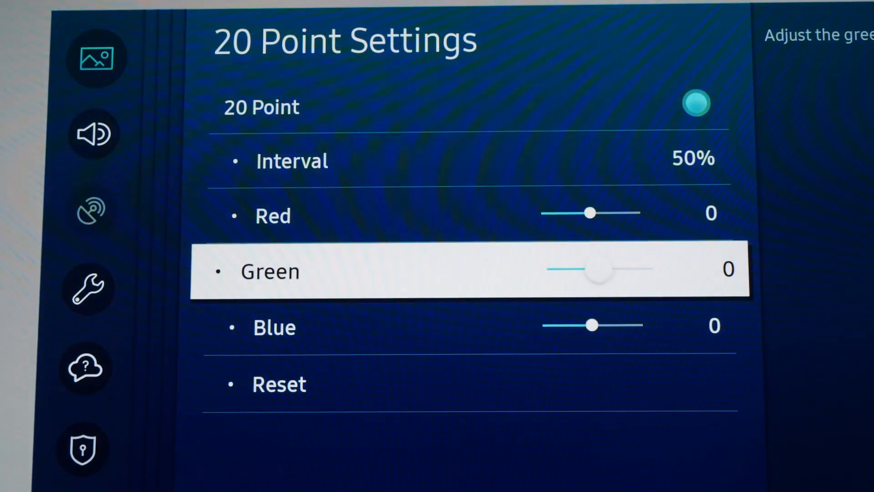
left_click(292, 161)
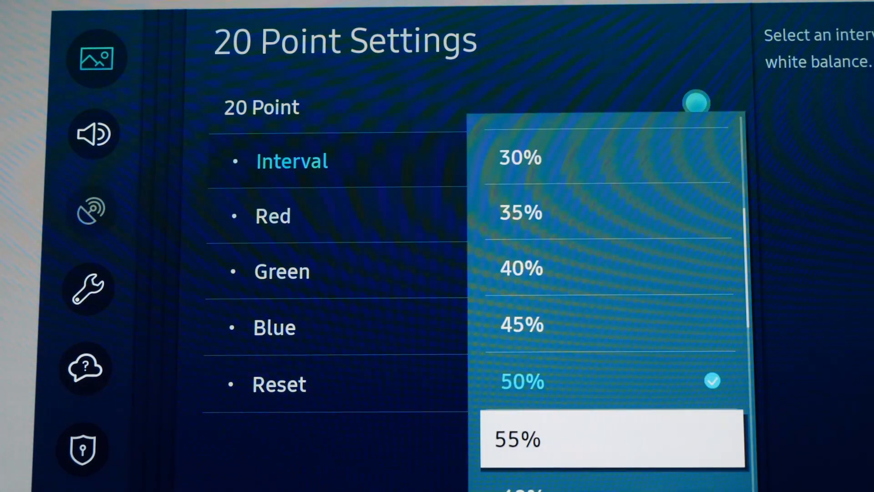
- Enter Red, Green and Blue values for the 55% and 60% intervals
left_click(516, 439)
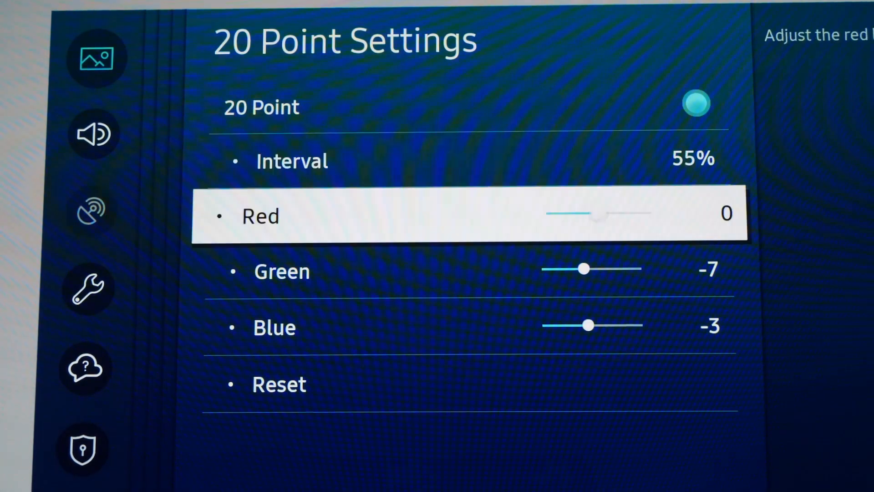
key("down")
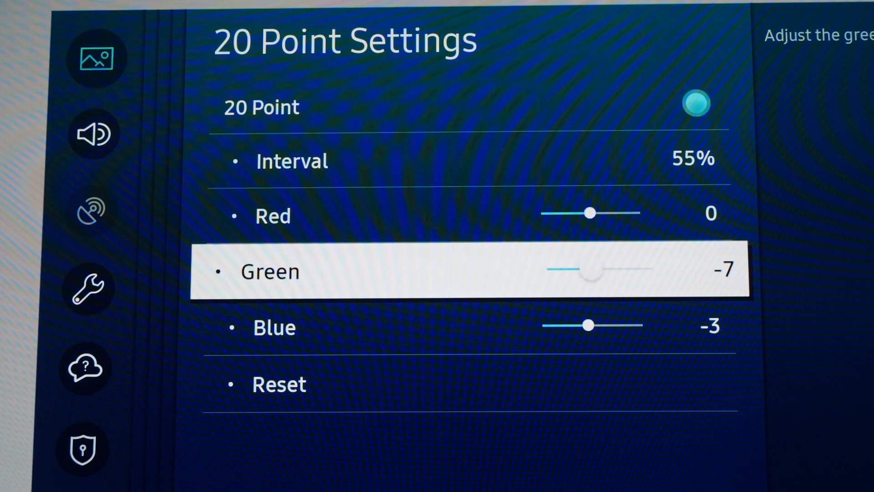
key("Down")
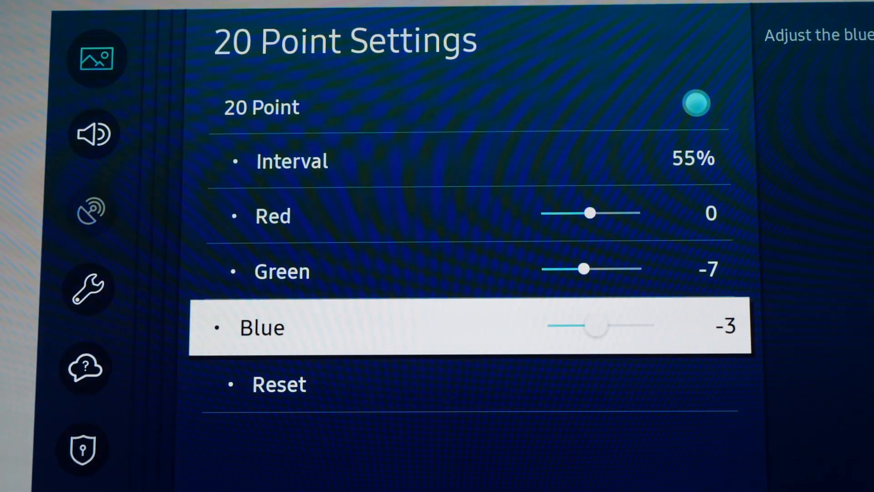
key("up")
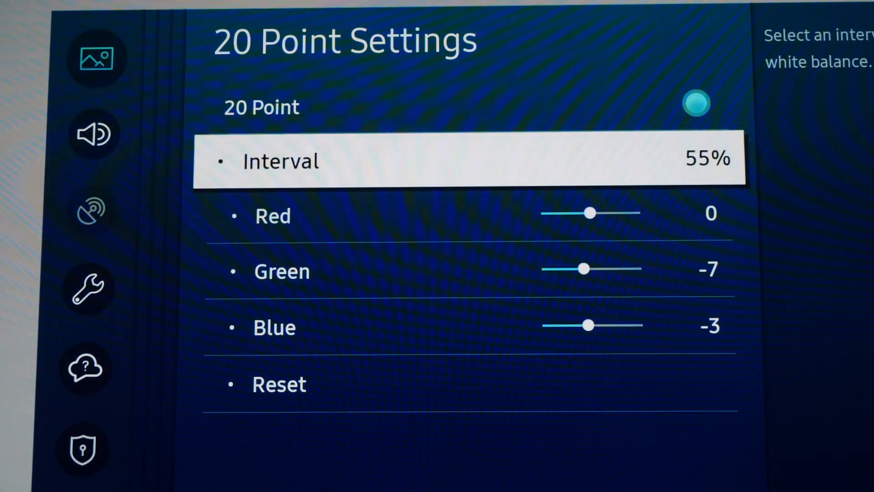
key("Right")
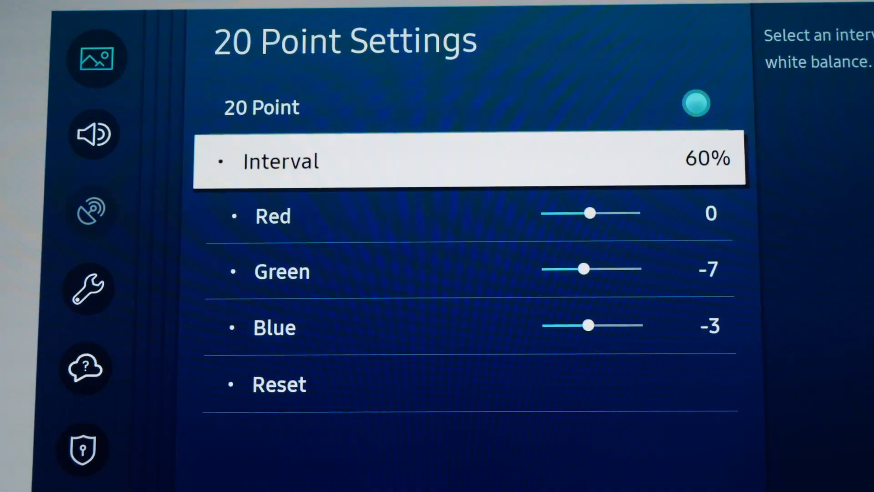
key("Down")
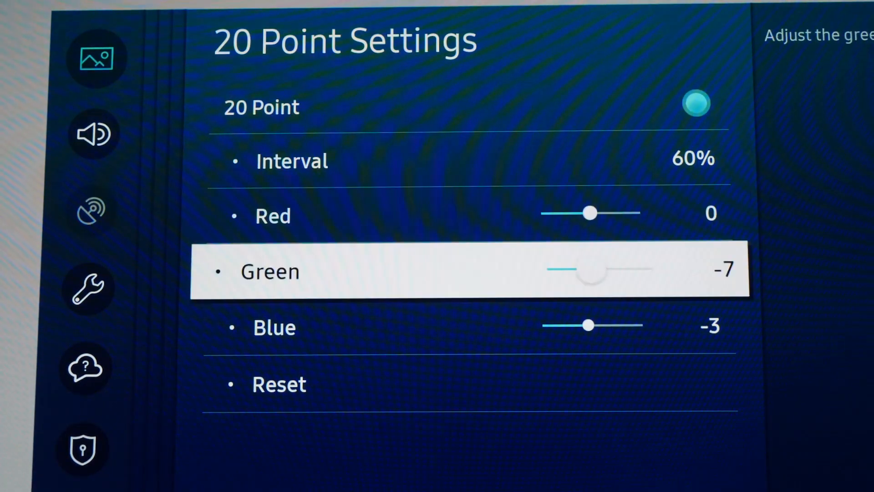
key("Down")
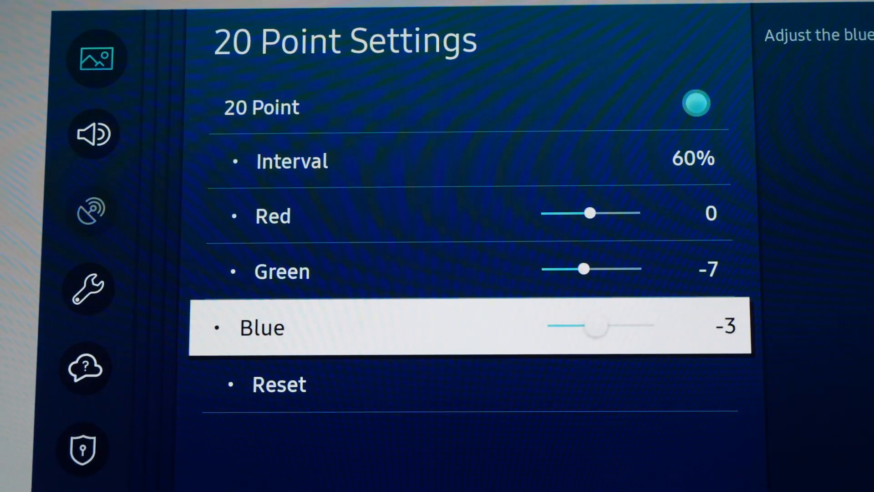
key("Up")
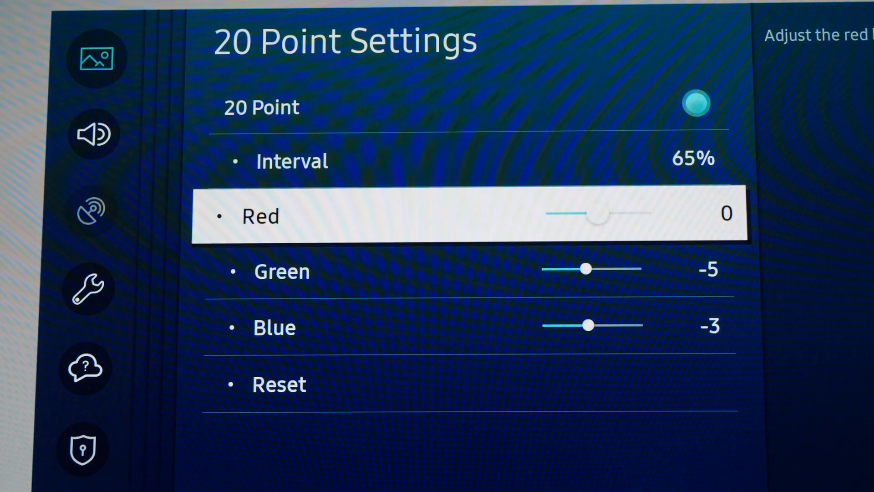
- Adjust the 65% interval and set 70% to Red 0, Green -7, Blue -8, advancing to 75%
key("Down")
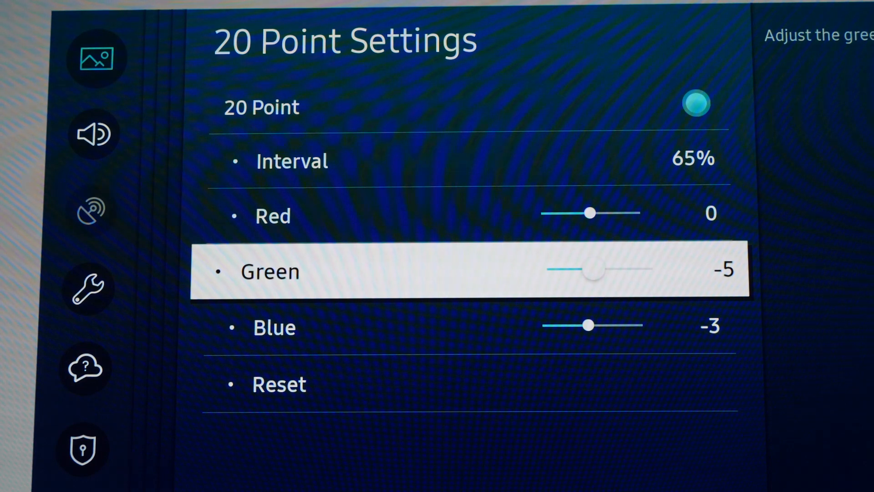
key("Down")
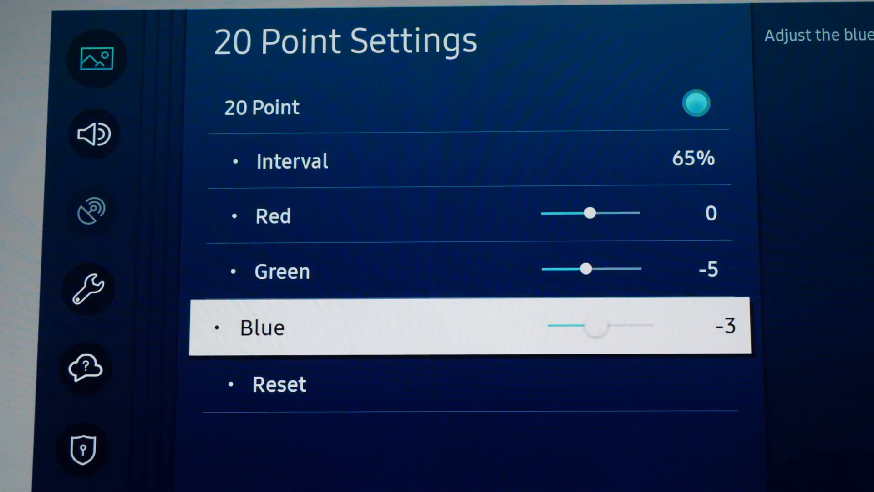
key("up")
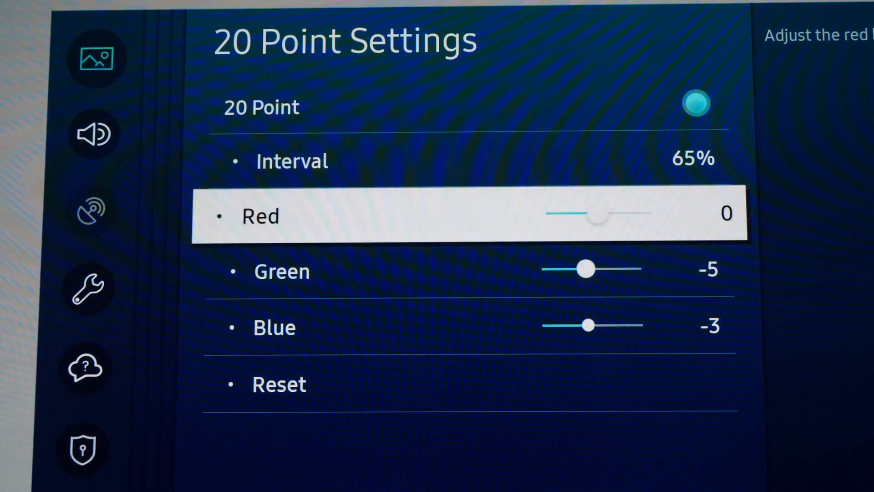
left_click(292, 162)
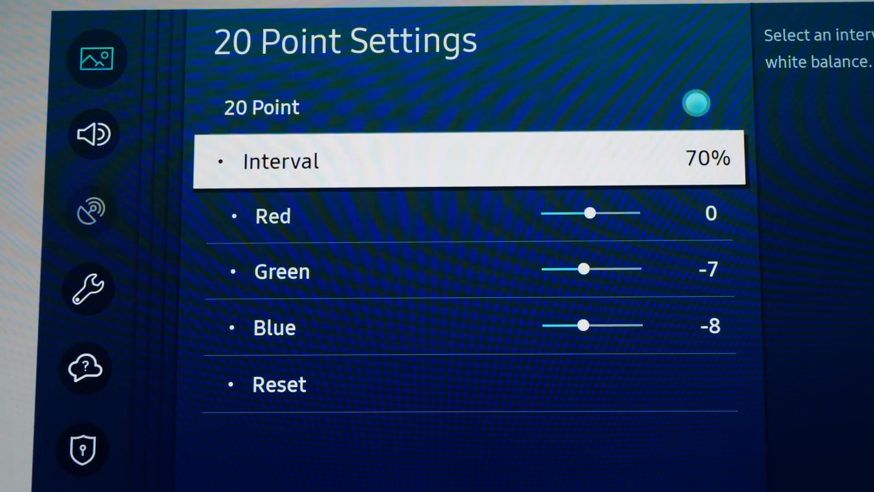
key("Down")
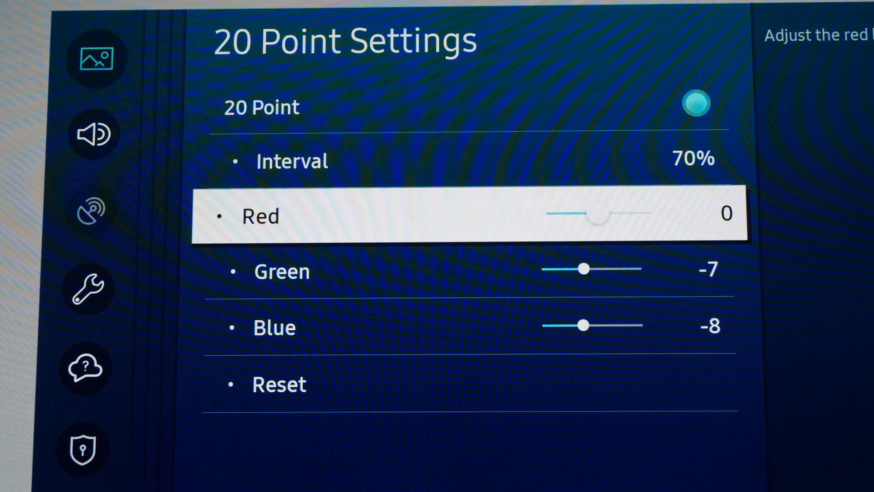
key("Down")
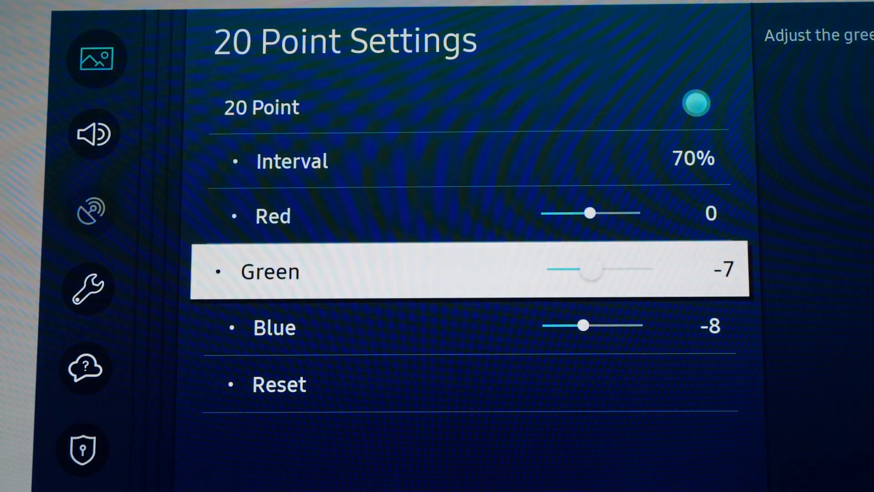
key("Down")
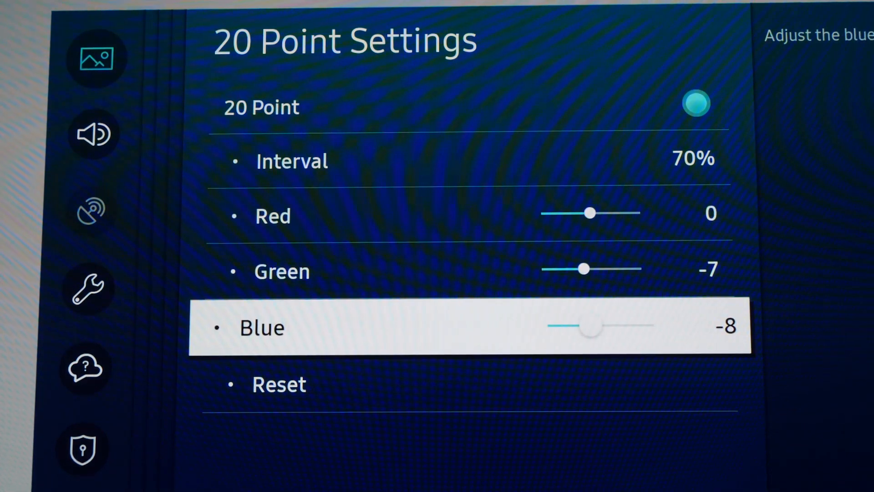
left_click(291, 161)
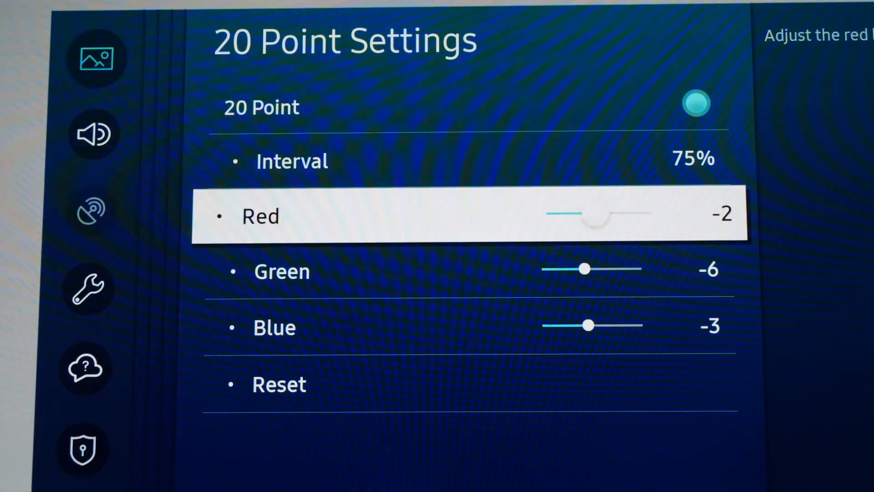
- Set 75% to Red -2, Green -6, Blue -3 and 80% to Red -2, Green -5, Blue -2
key("Down")
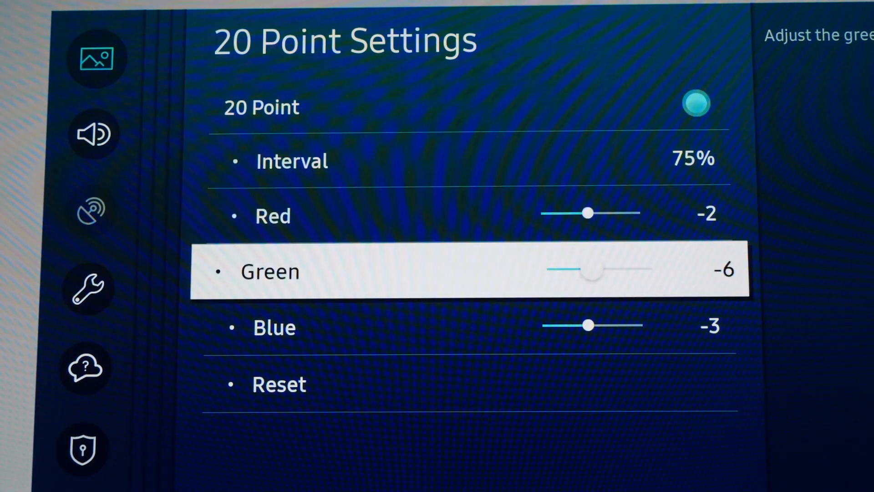
key("Up")
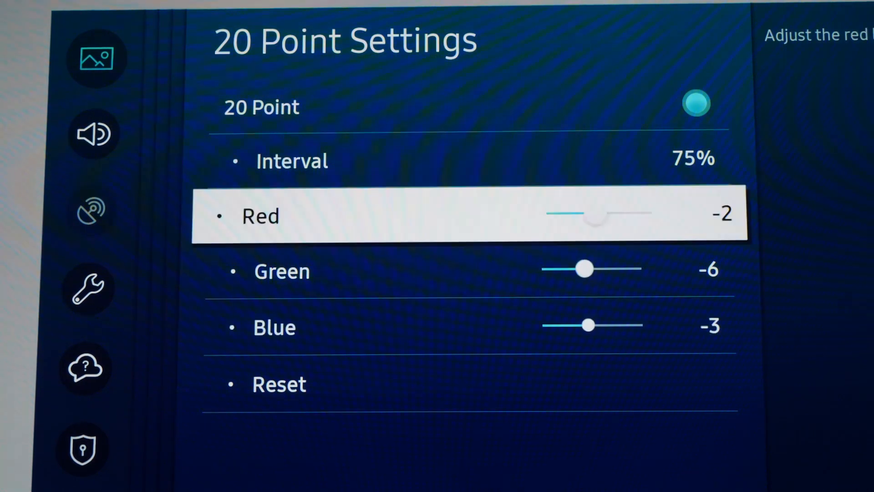
left_click(291, 161)
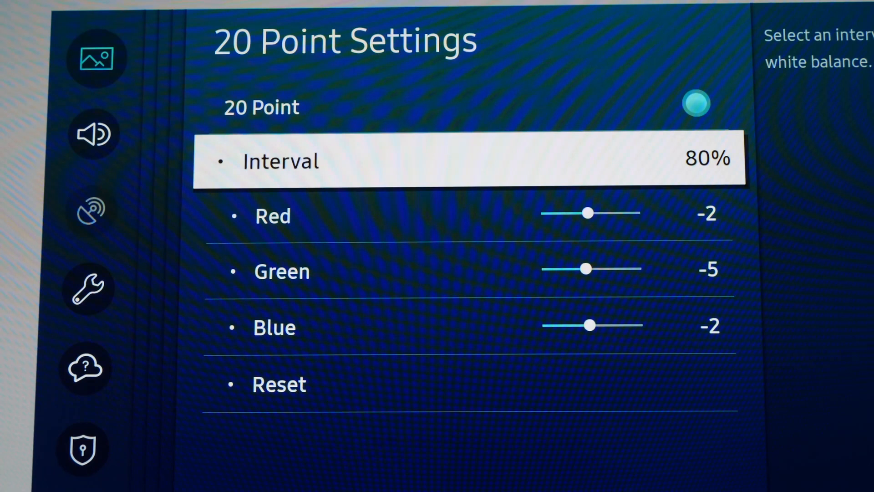
key("Down")
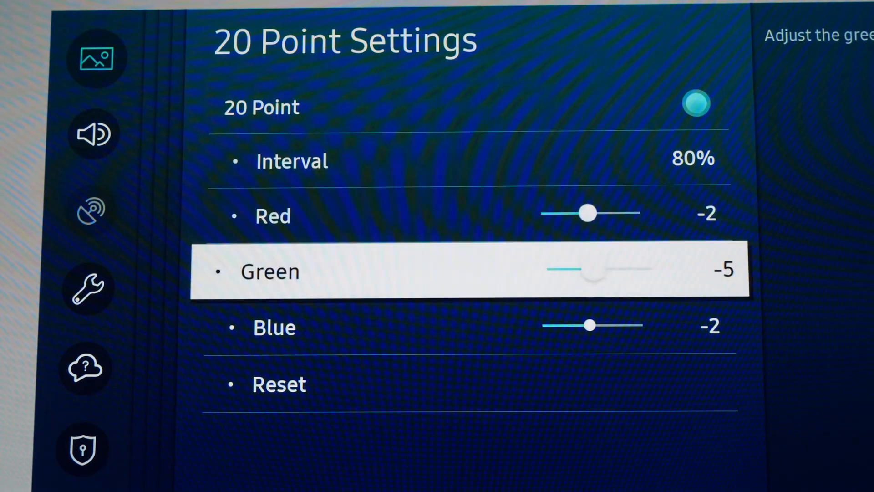
key("Down")
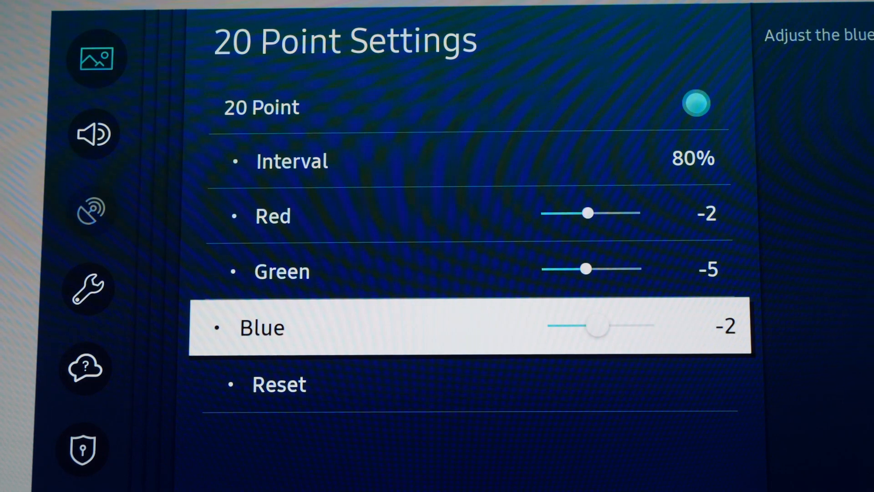
key("Up")
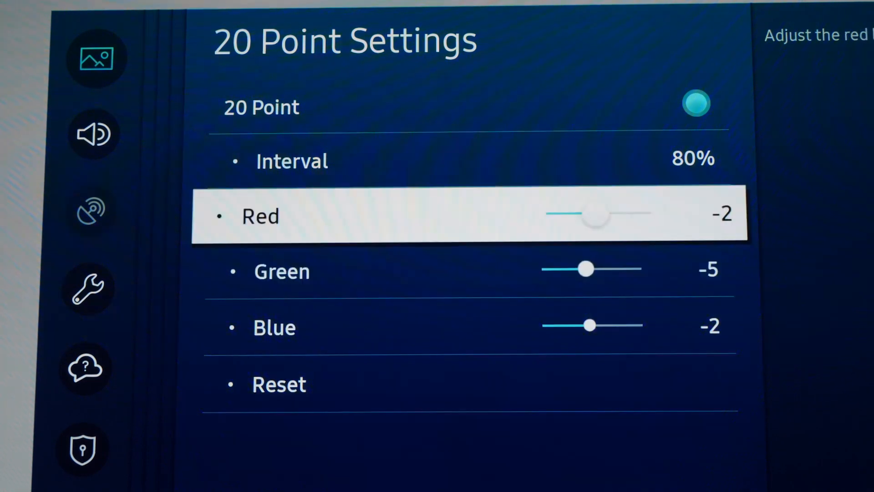
- Check the 85% and 100% intervals, leaving Red, Green and Blue at 0
left_click(291, 160)
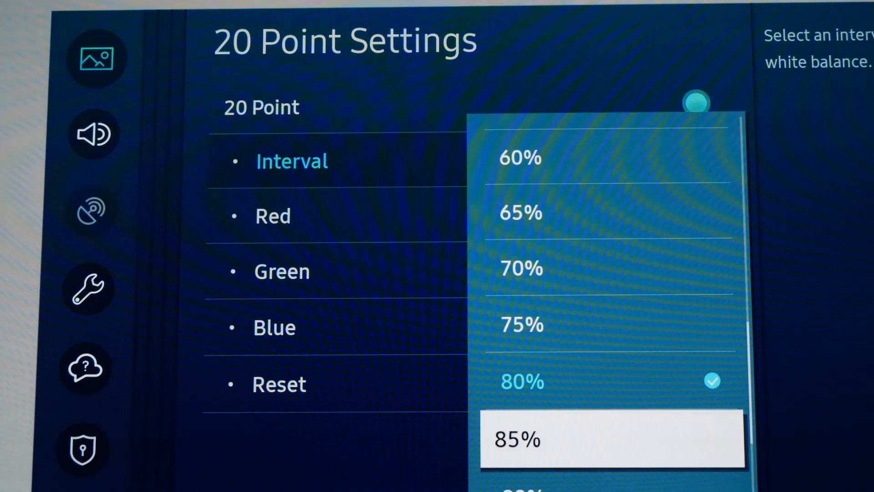
left_click(515, 439)
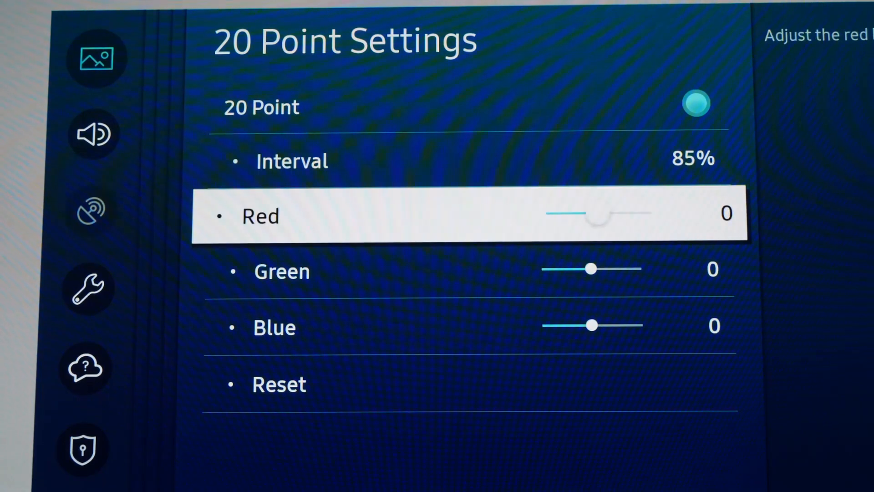
key("up")
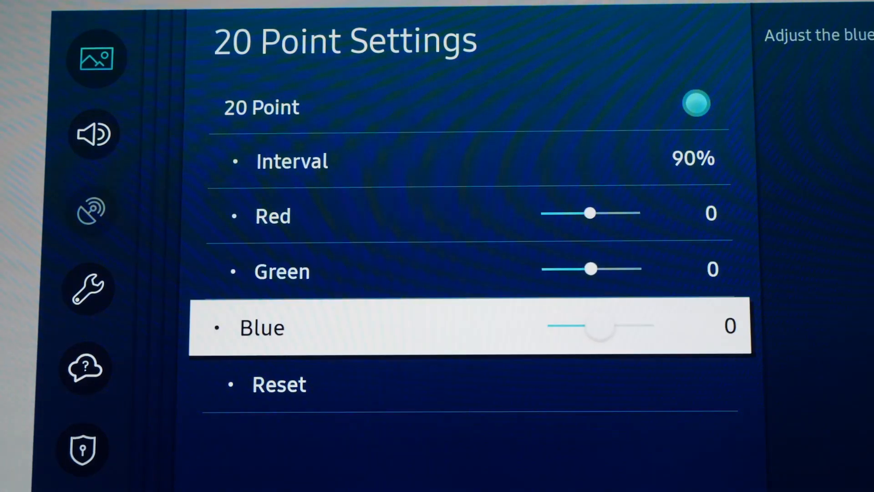
left_click(291, 160)
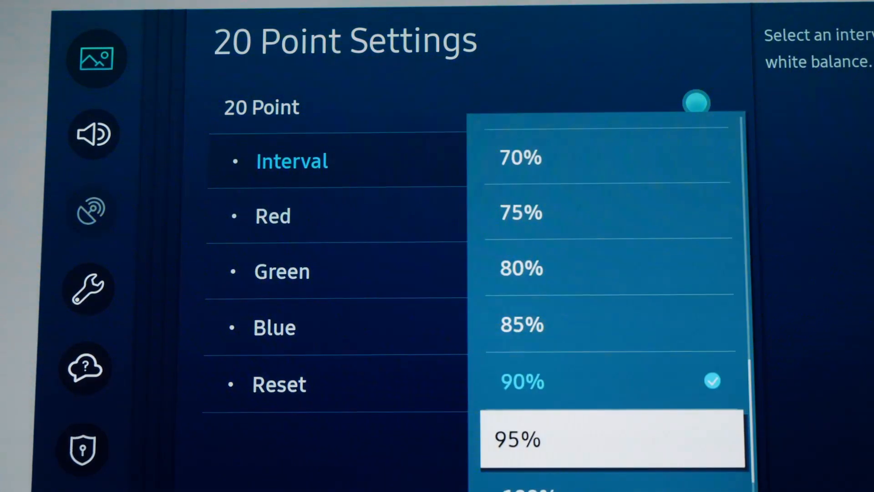
left_click(516, 439)
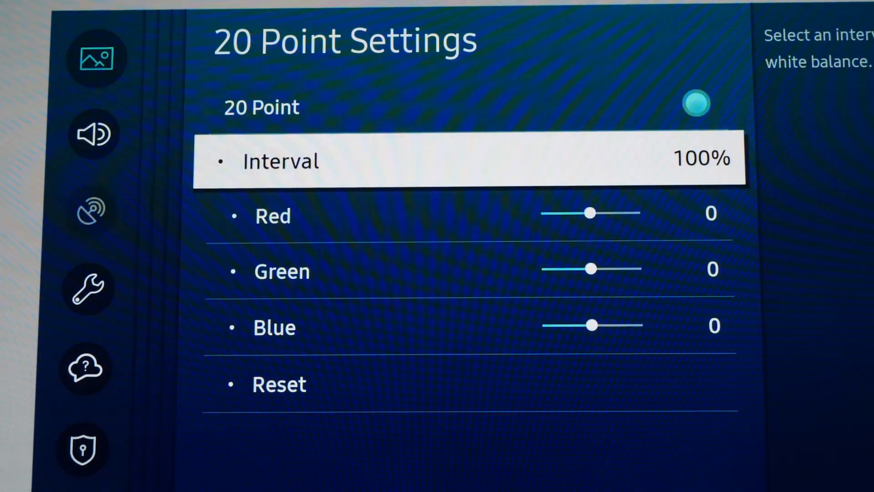
key("Down")
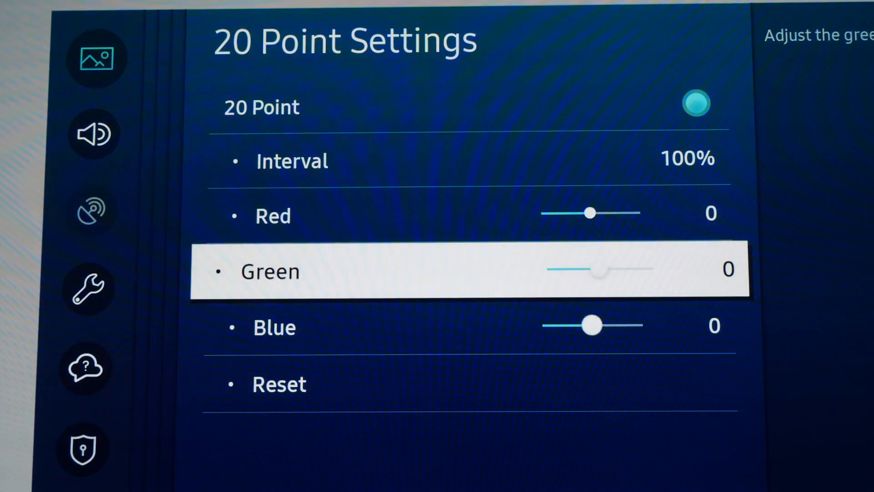
key("up")
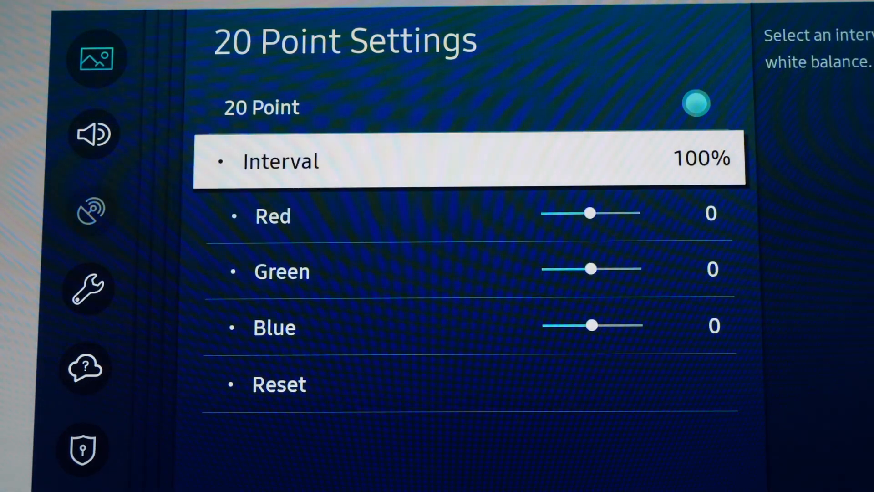